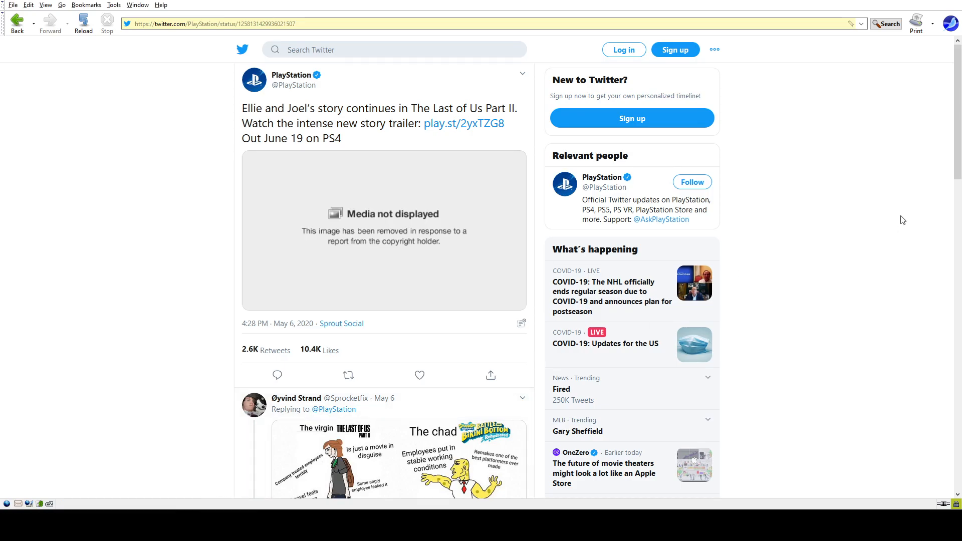
mouse_move(556, 496)
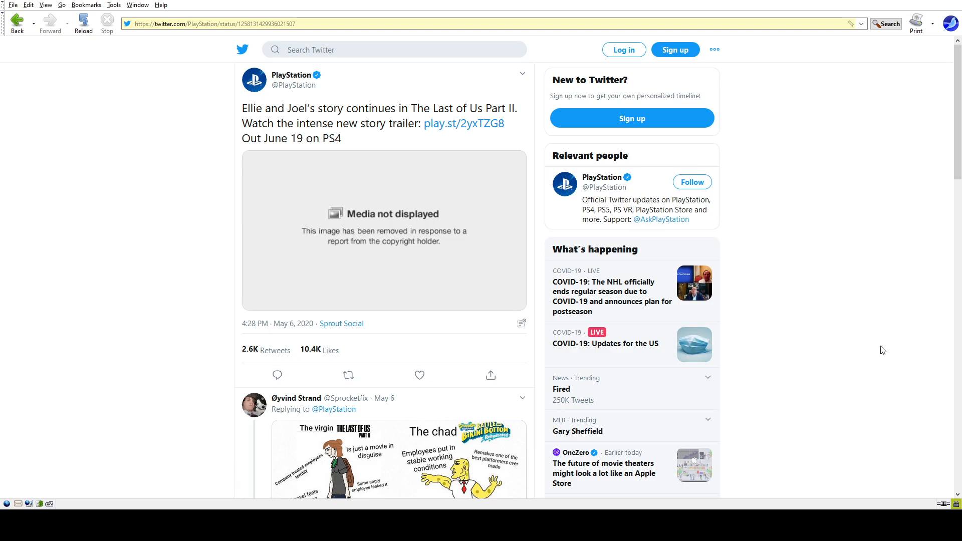
mouse_move(790, 293)
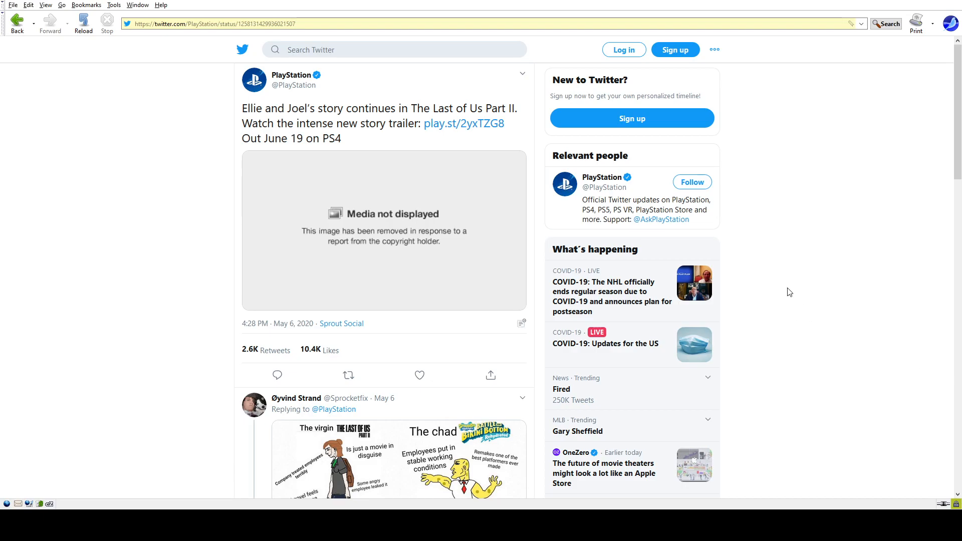
mouse_move(784, 291)
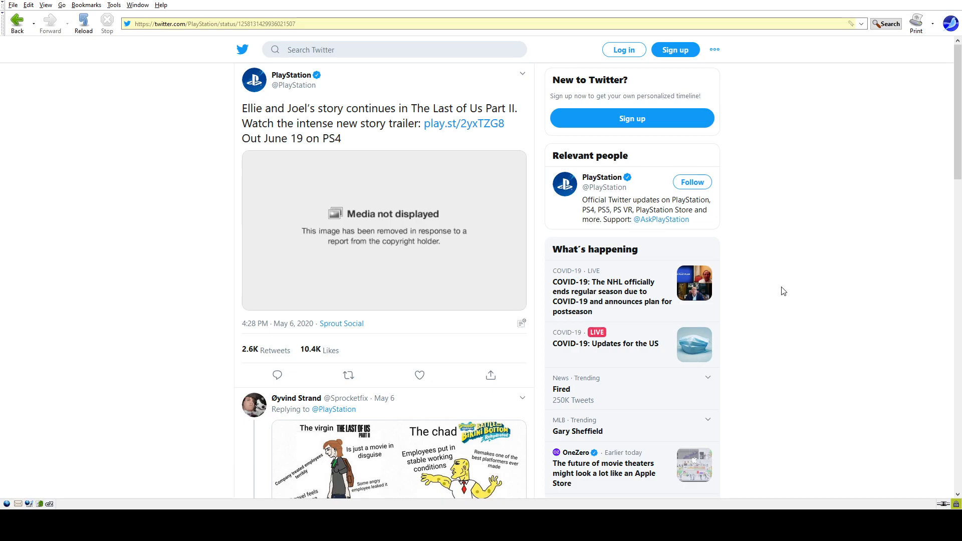
mouse_move(774, 265)
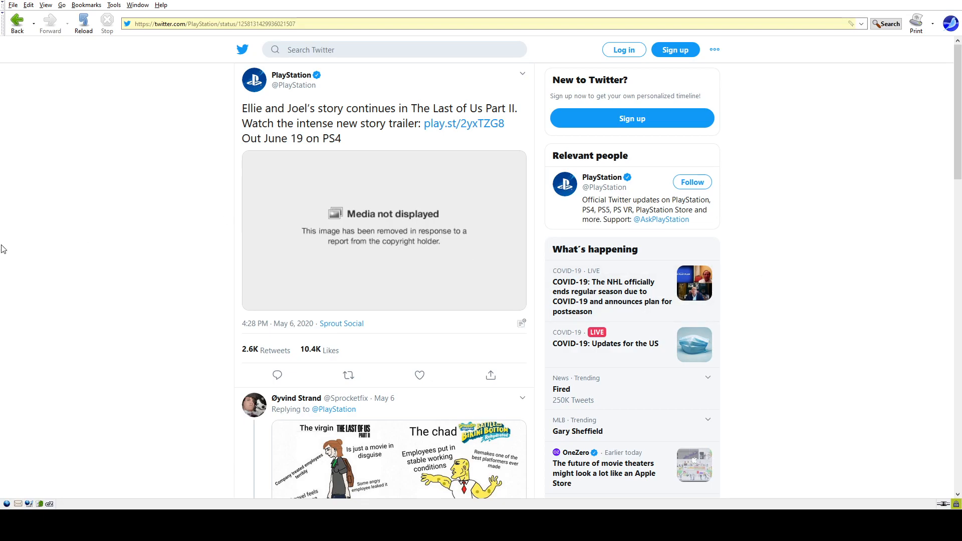
mouse_move(90, 252)
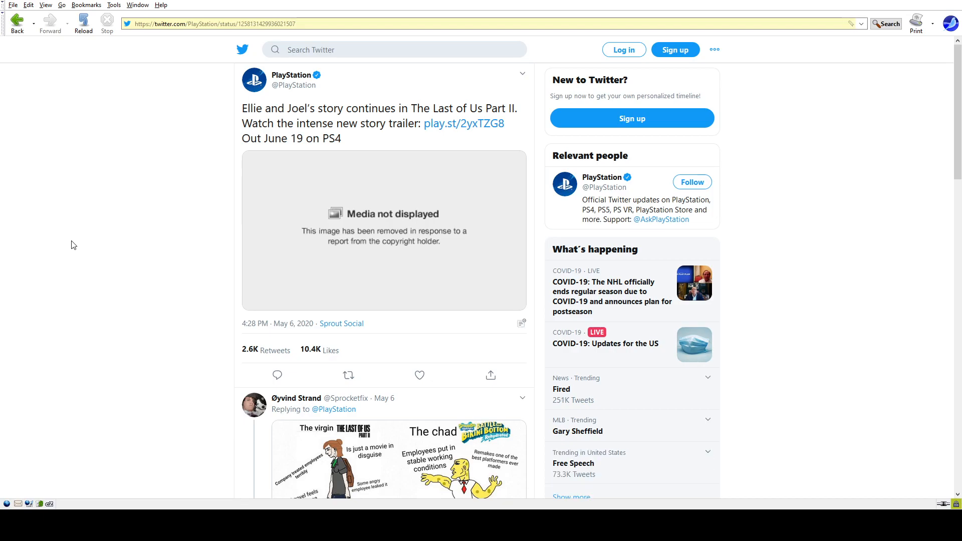
mouse_move(145, 249)
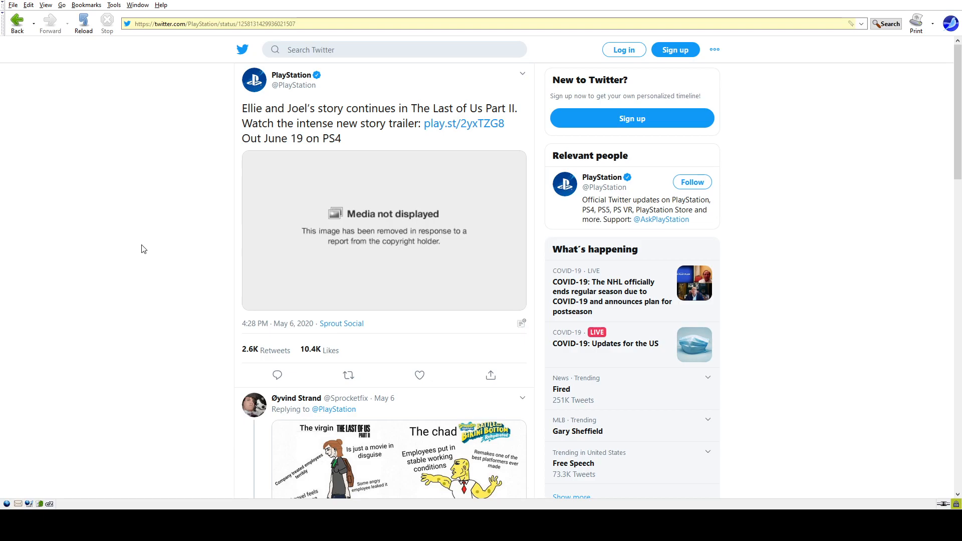
mouse_move(93, 225)
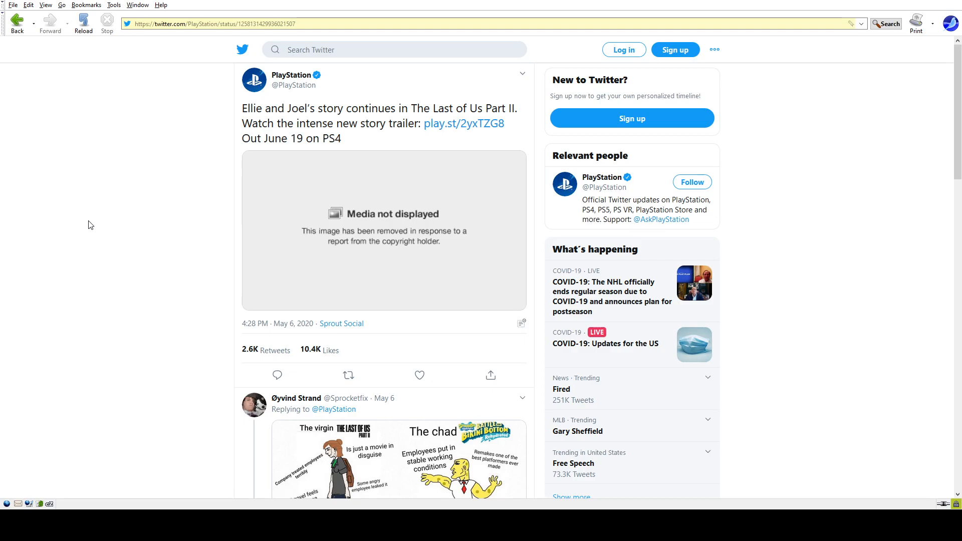
mouse_move(129, 204)
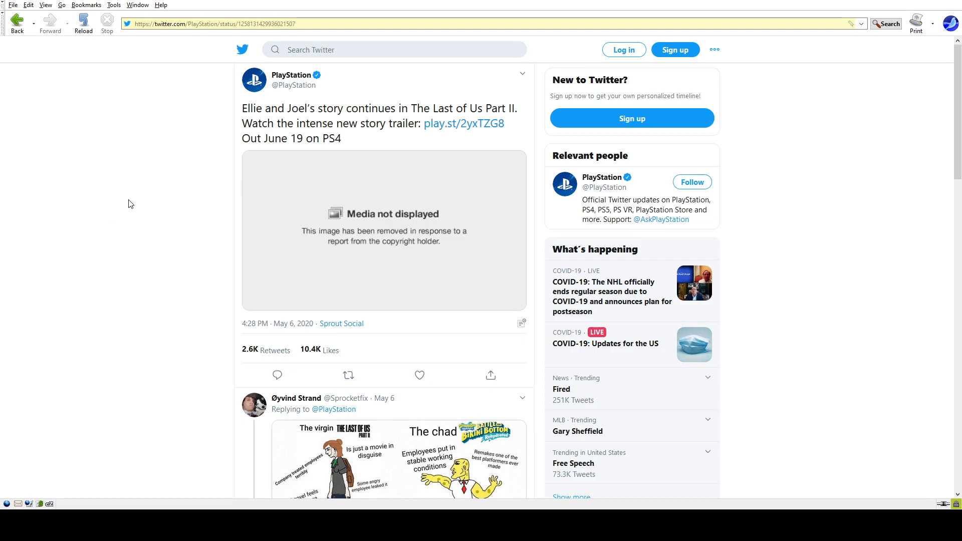
mouse_move(132, 200)
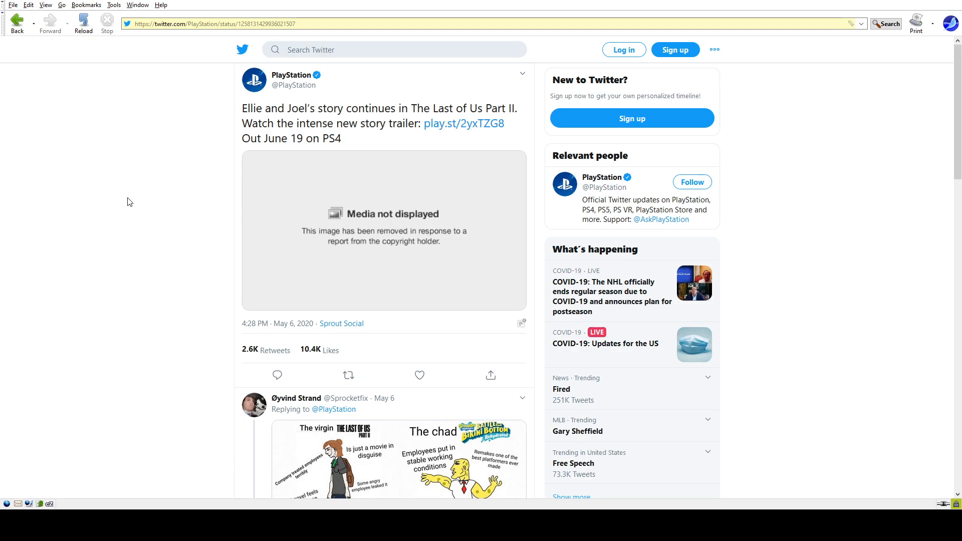
mouse_move(115, 236)
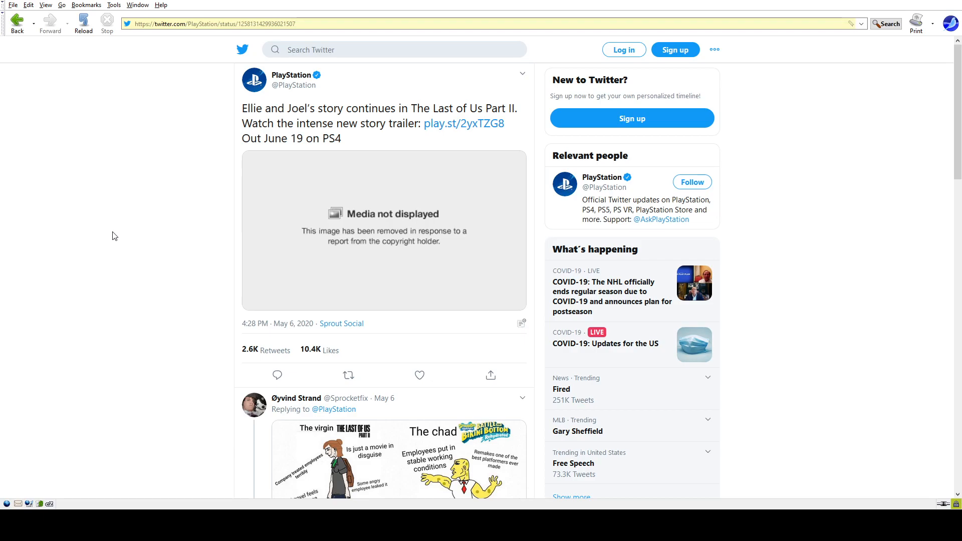
mouse_move(110, 243)
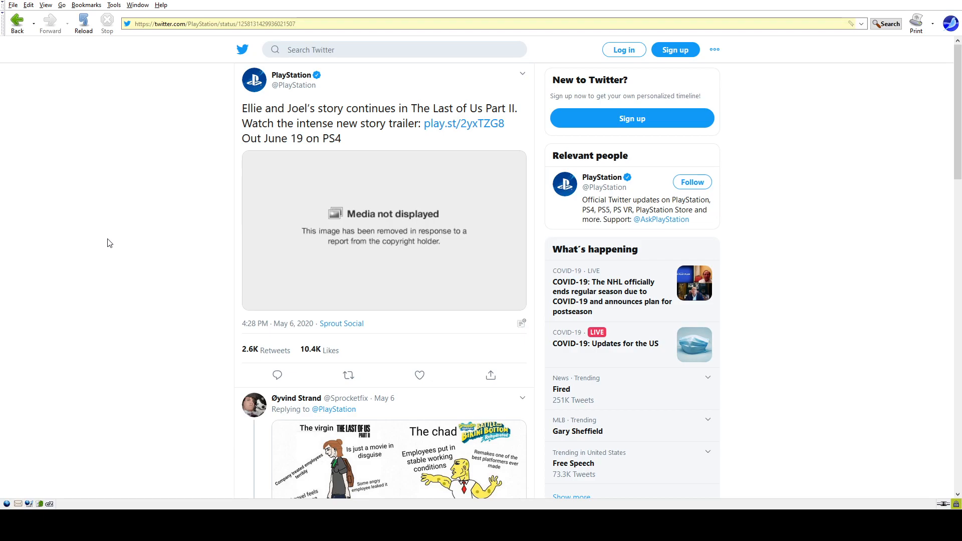
mouse_move(91, 249)
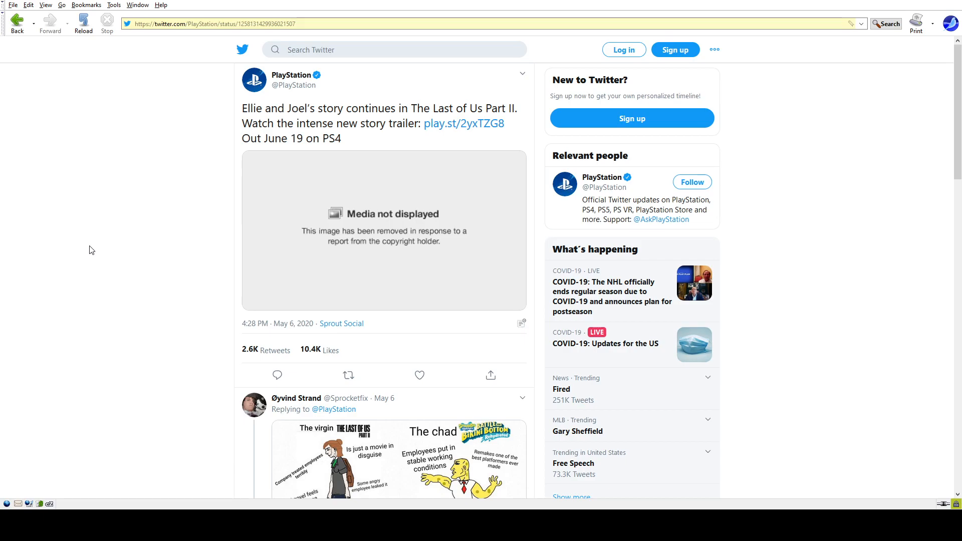
mouse_move(86, 250)
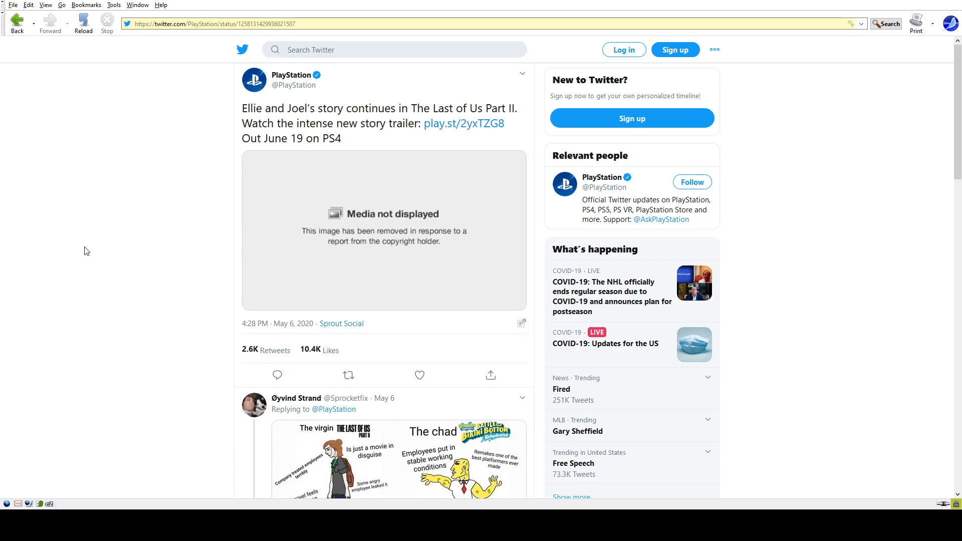
mouse_move(88, 180)
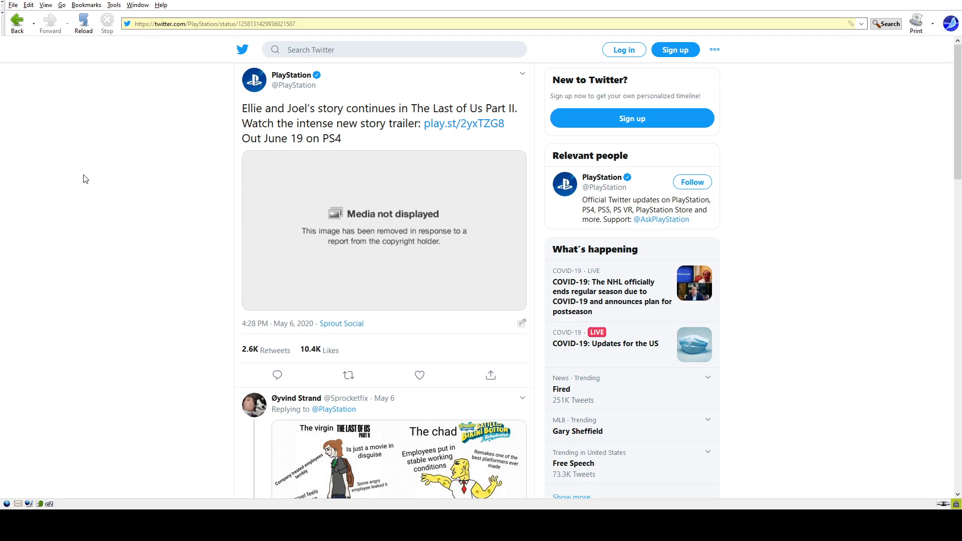
mouse_move(412, 106)
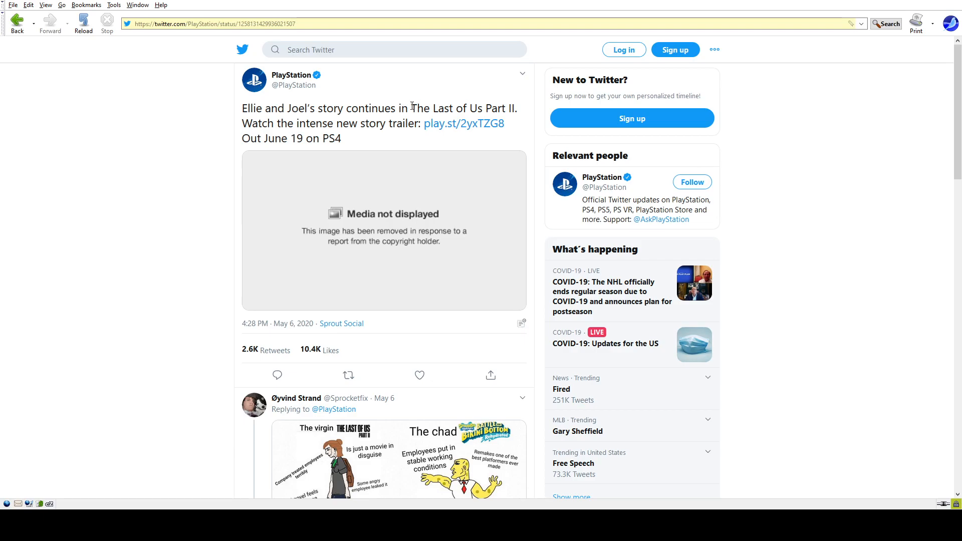
left_click_drag(412, 109, 510, 108)
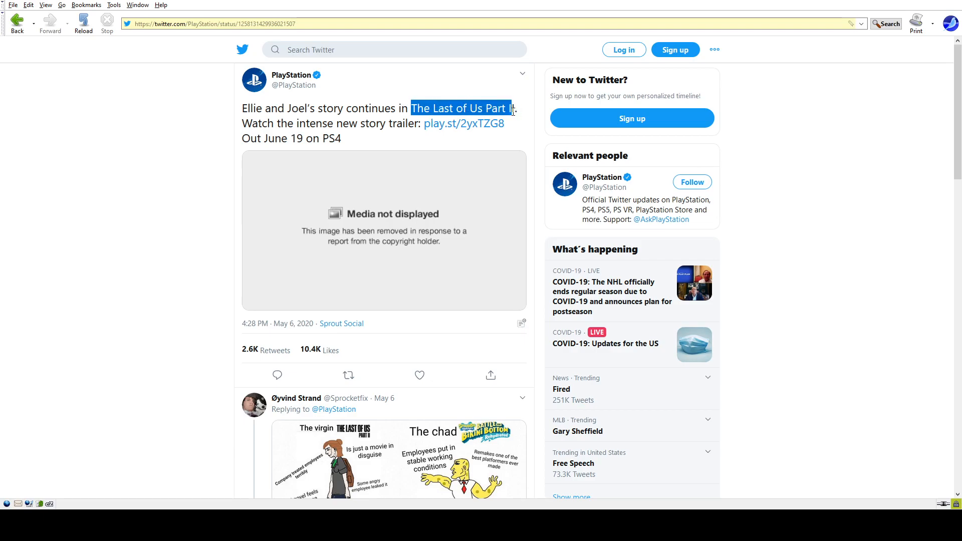
mouse_move(84, 187)
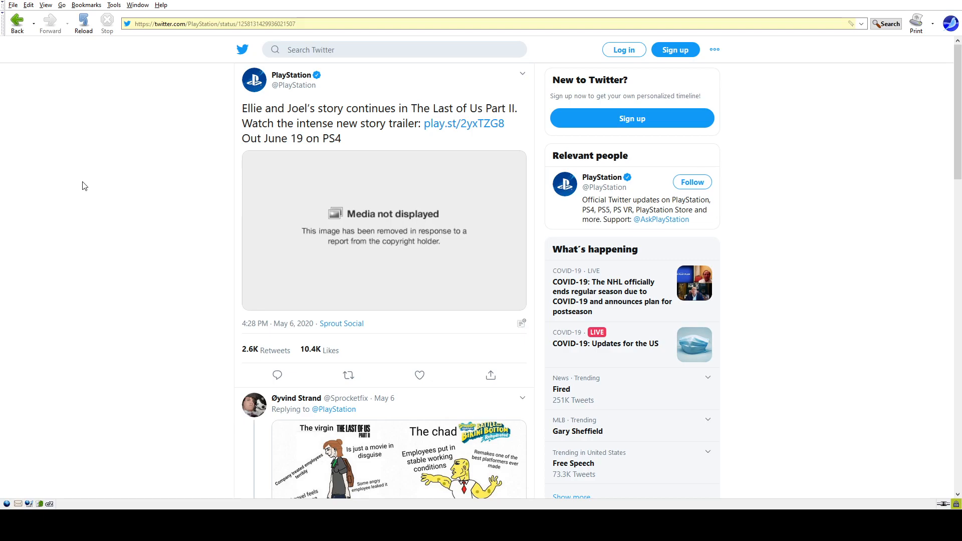
mouse_move(83, 216)
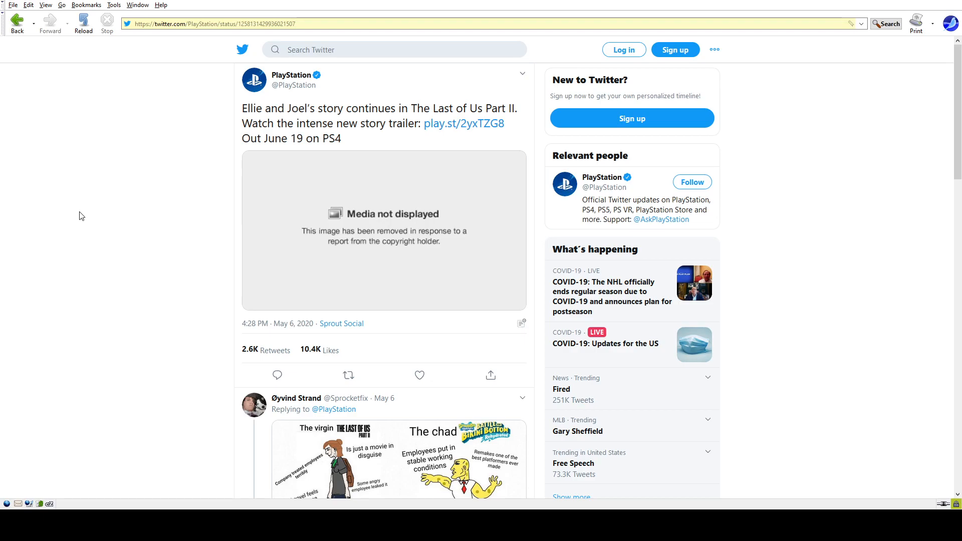
mouse_move(415, 107)
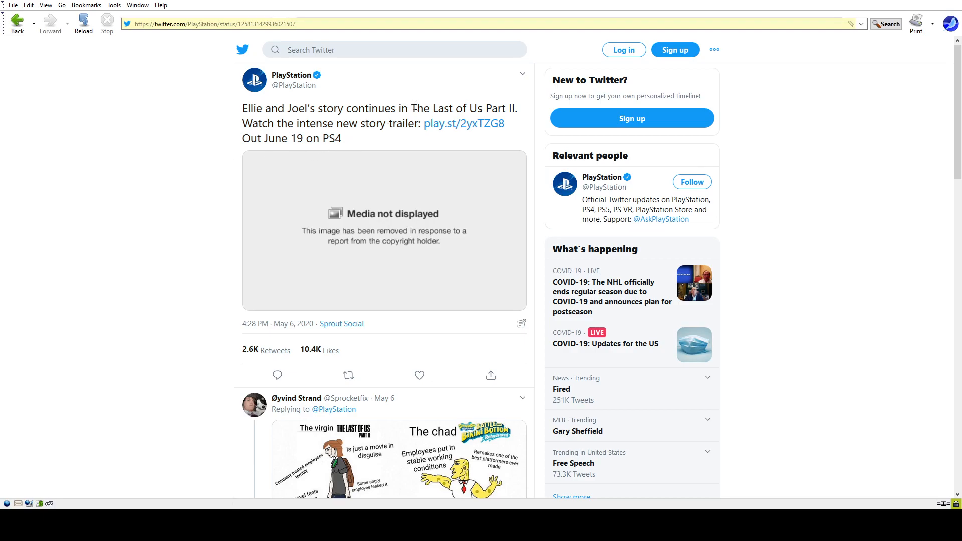
double_click(415, 108)
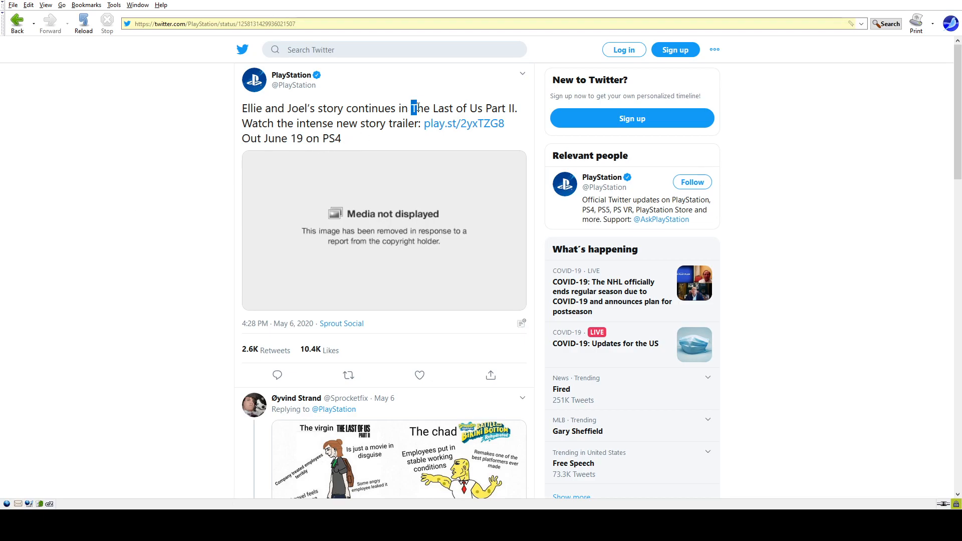
left_click_drag(412, 108, 510, 108)
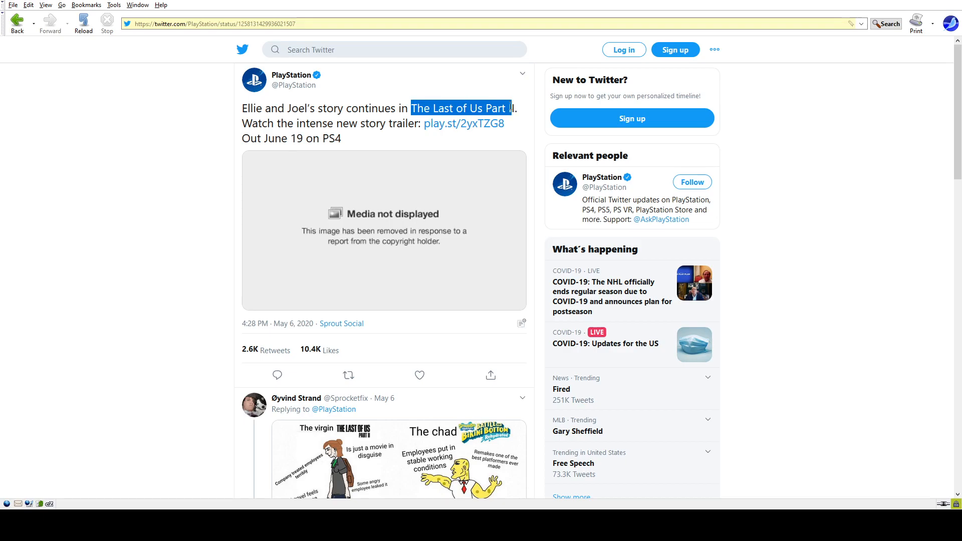
left_click(98, 214)
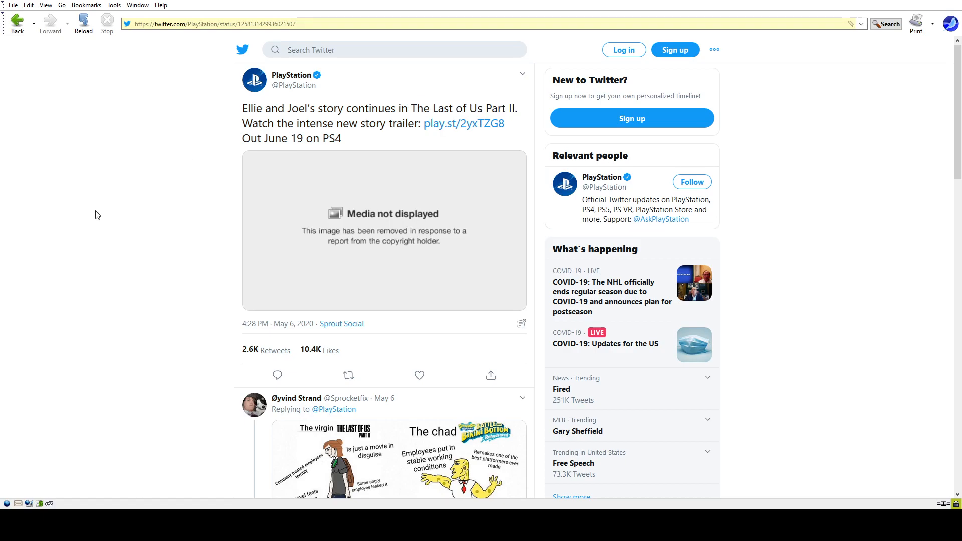
mouse_move(89, 212)
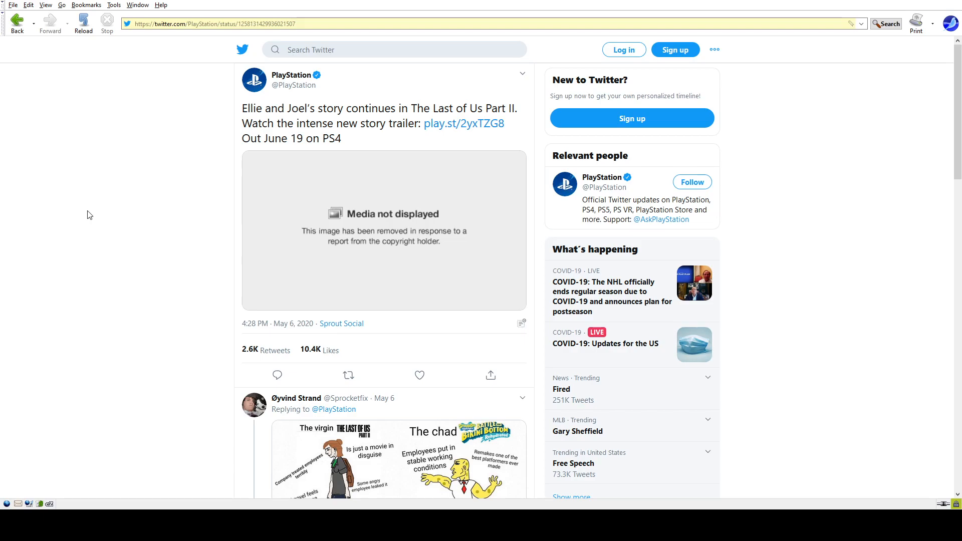
mouse_move(64, 239)
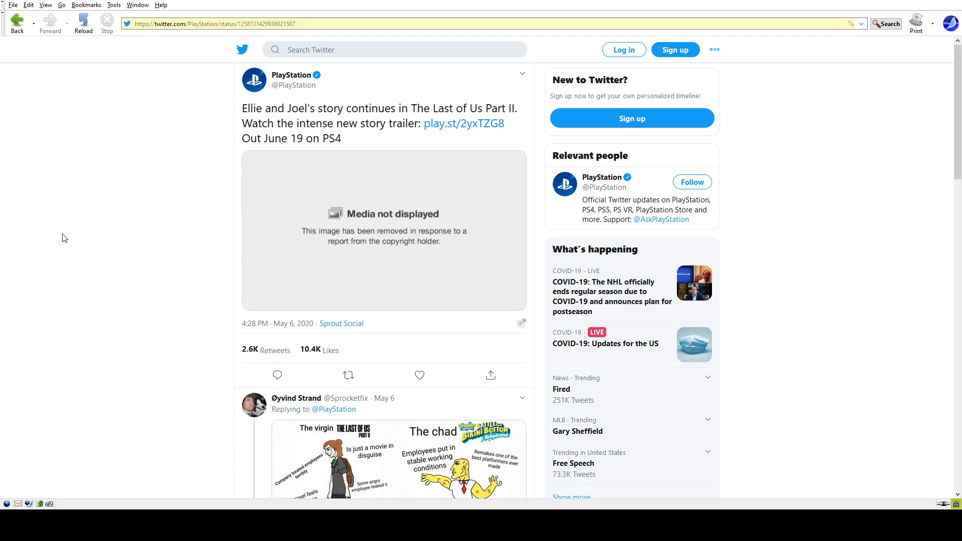
mouse_move(98, 219)
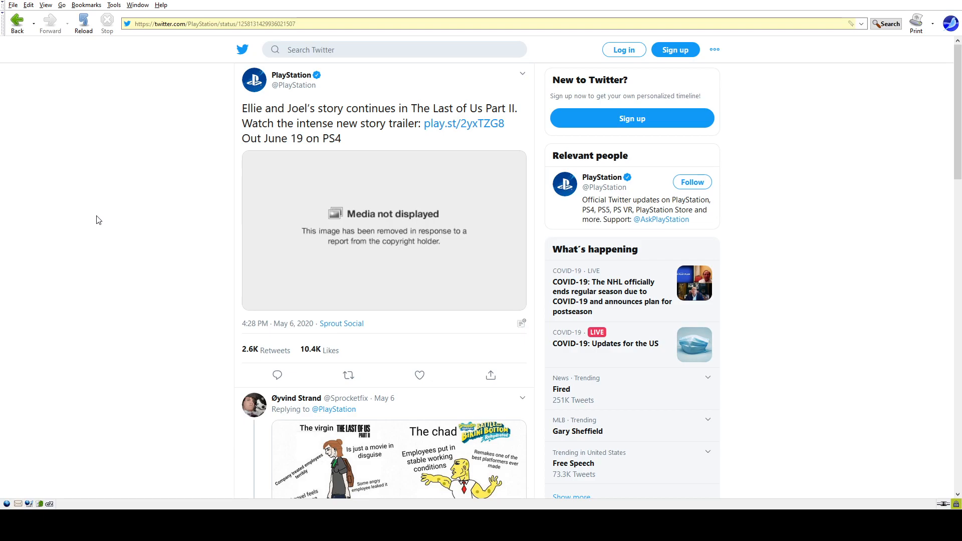
mouse_move(52, 309)
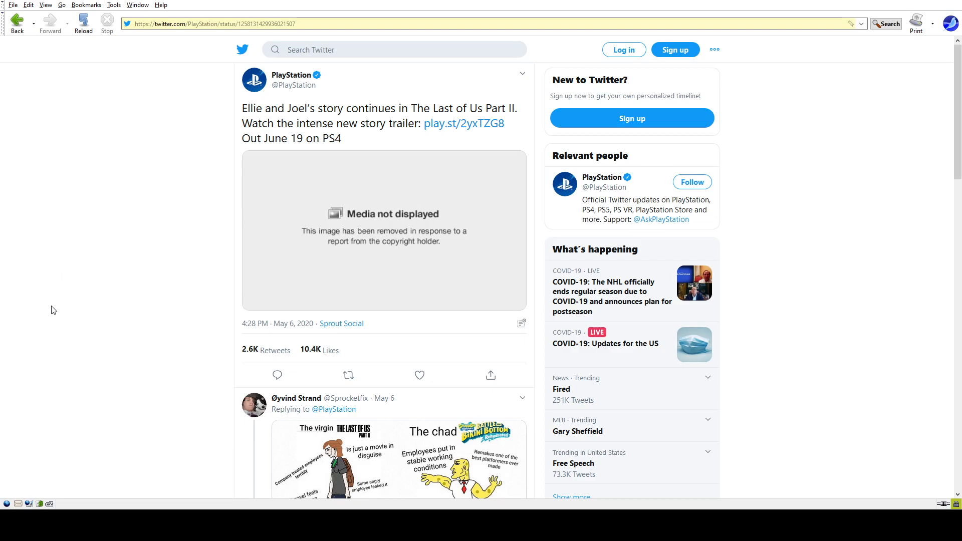
mouse_move(75, 309)
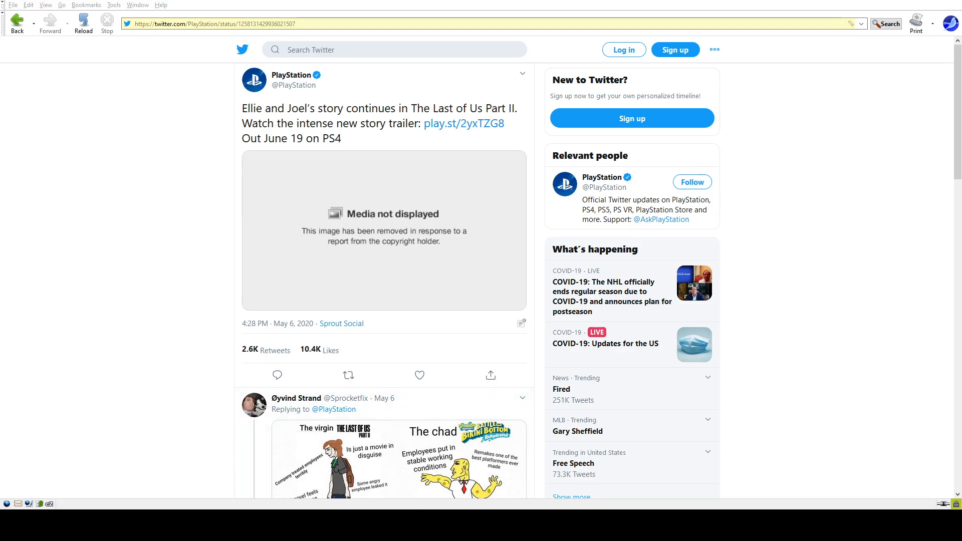
mouse_move(70, 233)
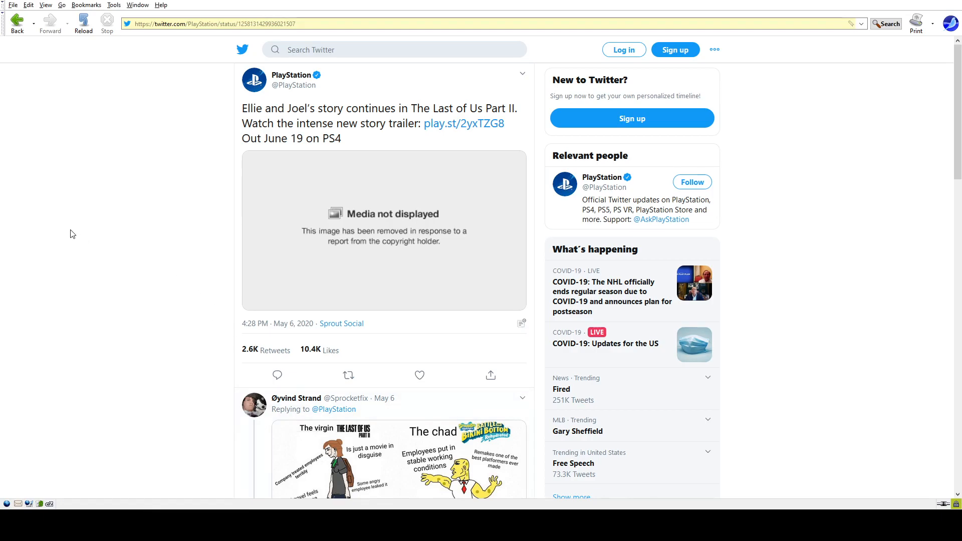
mouse_move(28, 253)
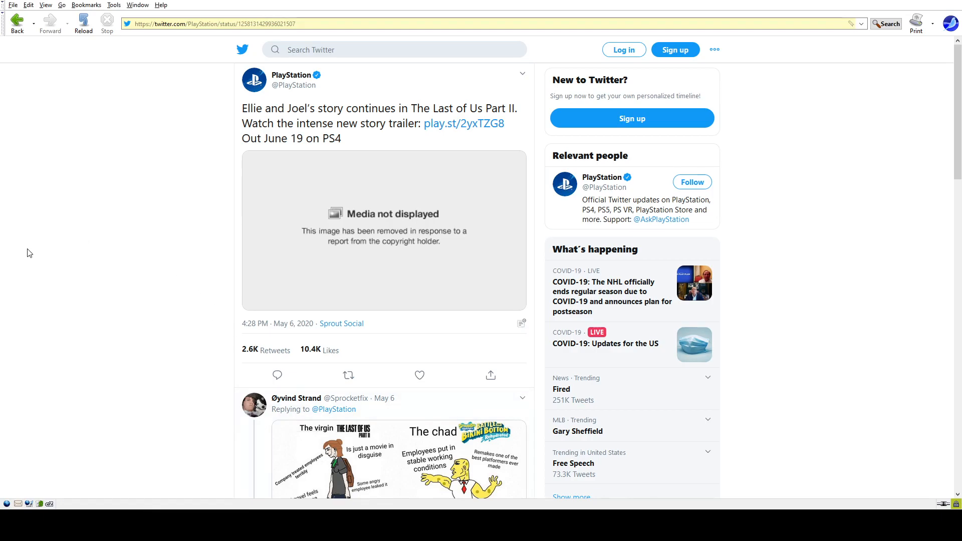
mouse_move(20, 254)
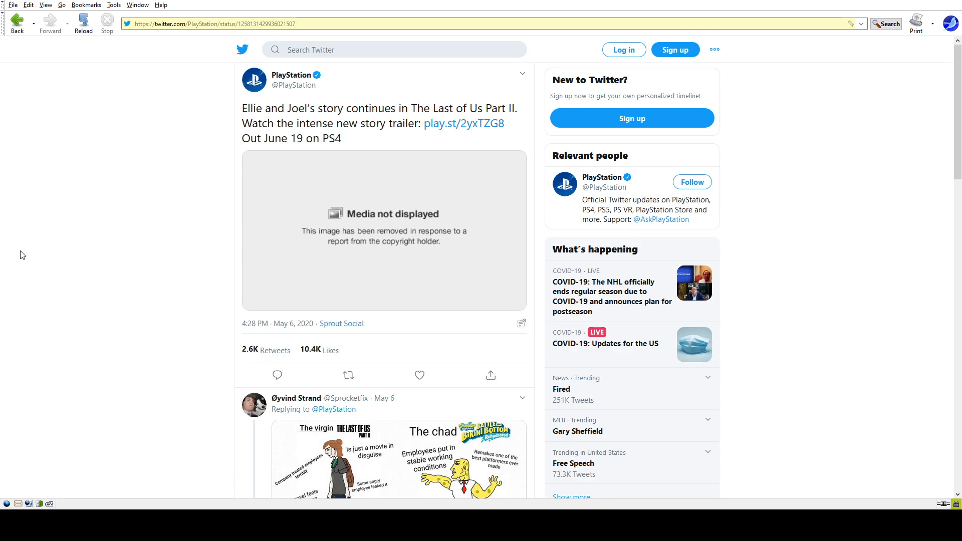
mouse_move(14, 254)
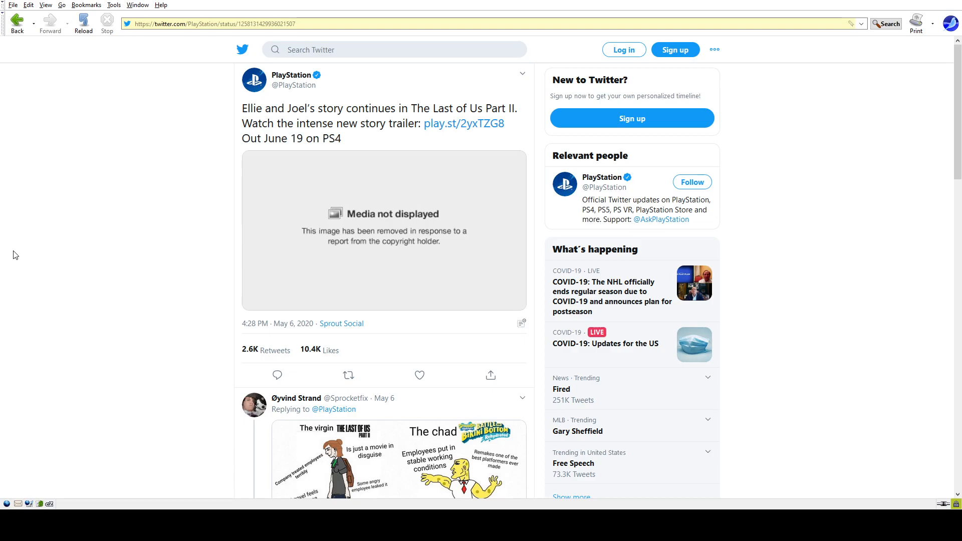
mouse_move(13, 238)
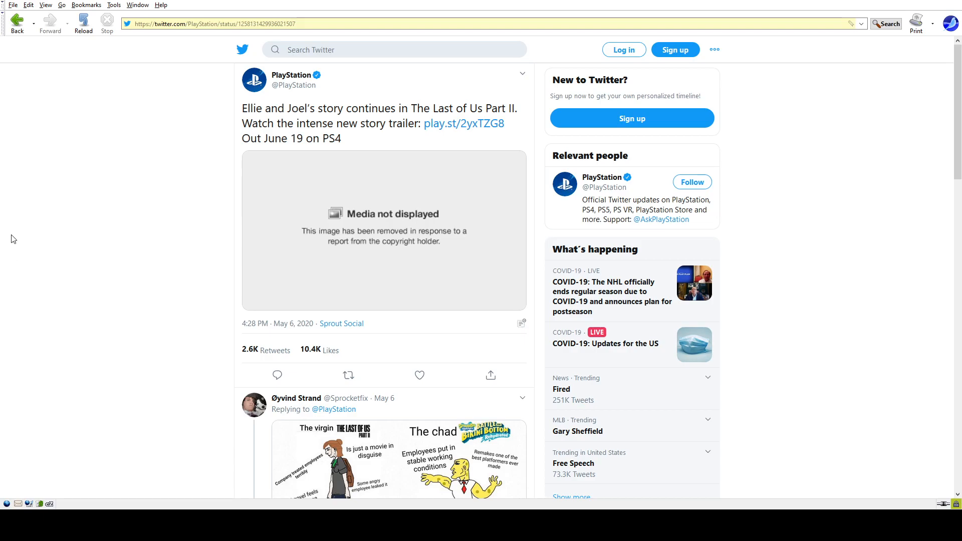
mouse_move(90, 241)
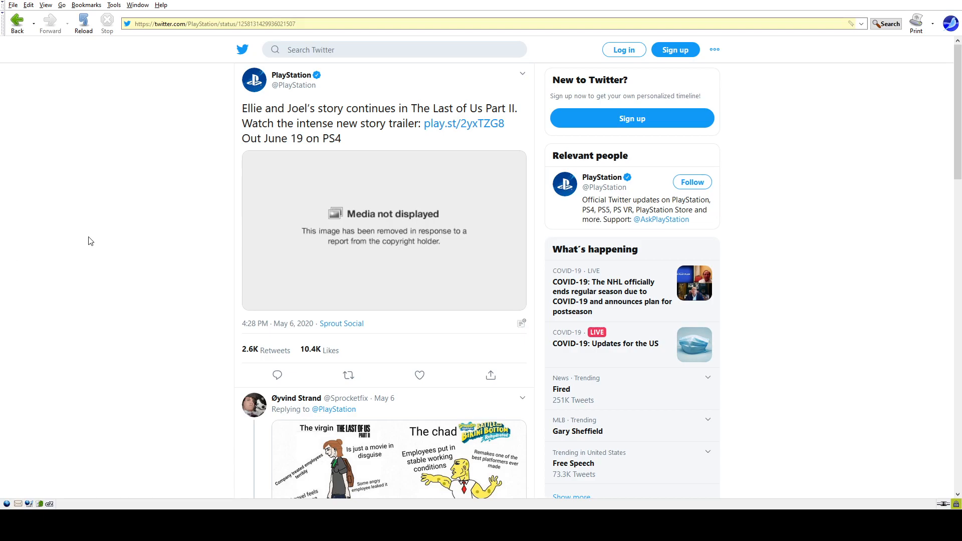
mouse_move(276, 132)
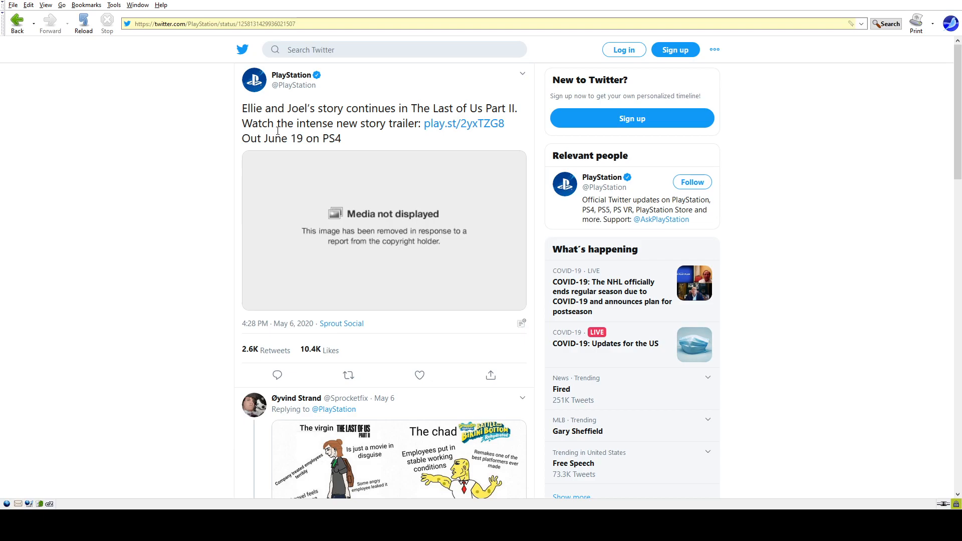
mouse_move(68, 174)
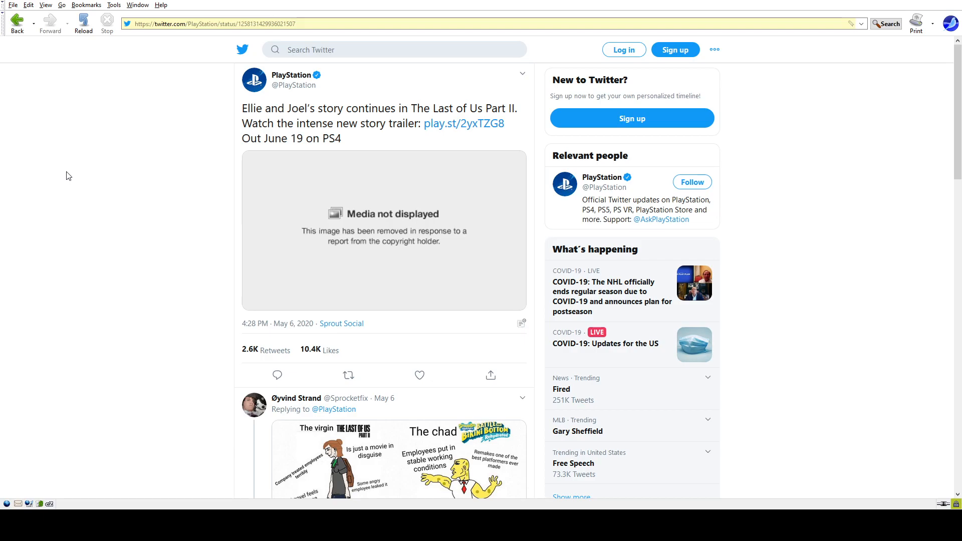
mouse_move(42, 193)
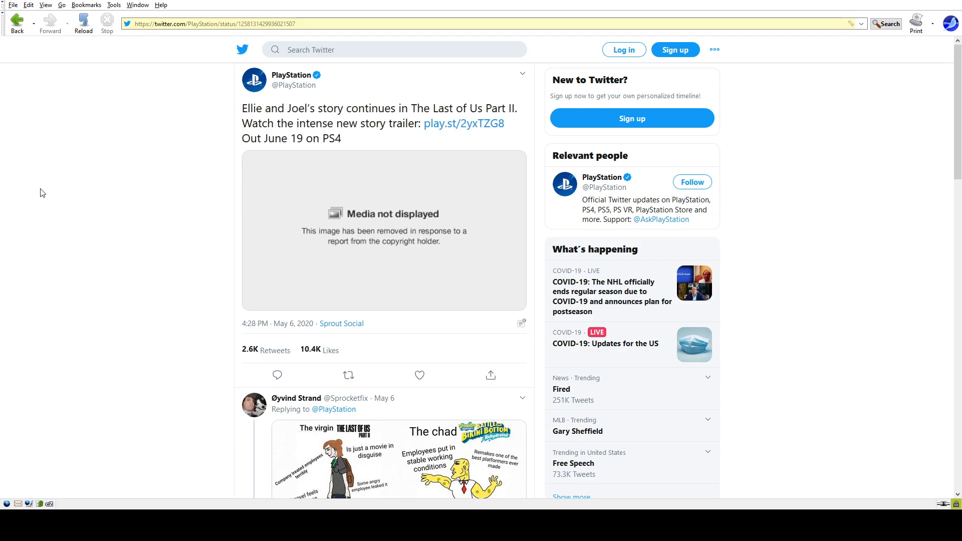
mouse_move(110, 278)
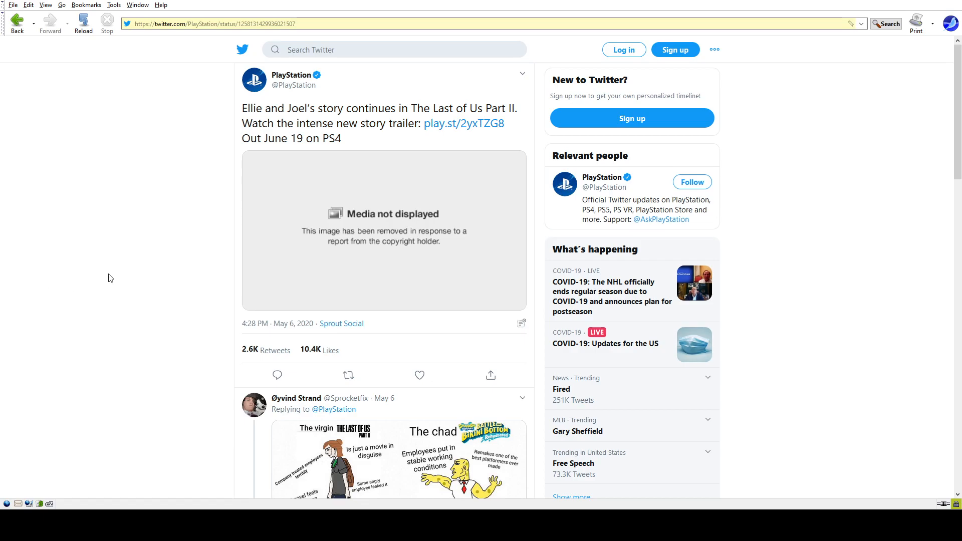
mouse_move(214, 246)
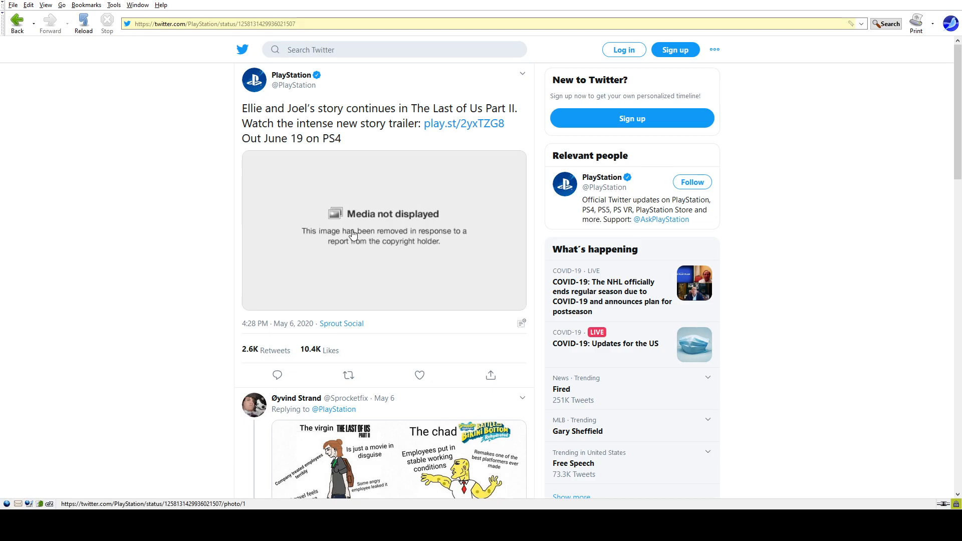
mouse_move(82, 192)
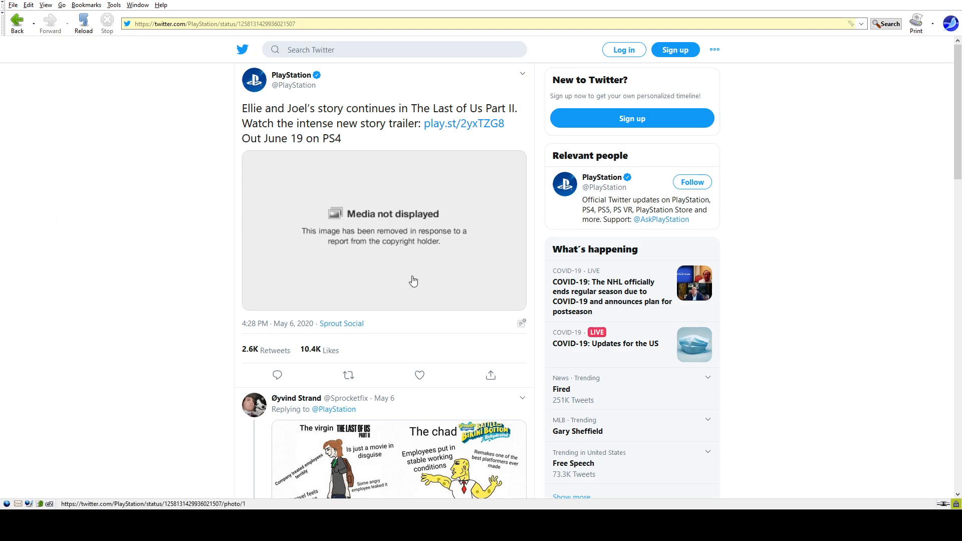
mouse_move(71, 269)
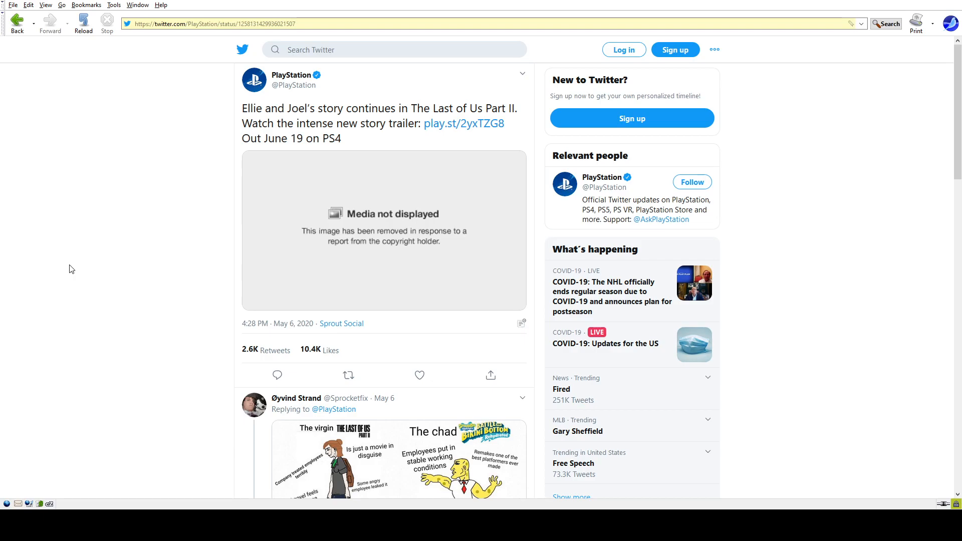
mouse_move(68, 269)
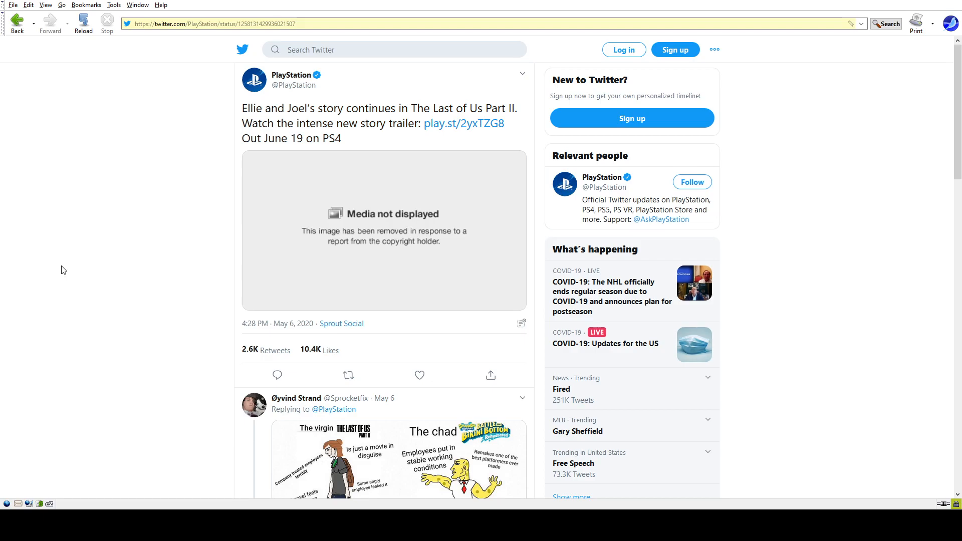
mouse_move(87, 225)
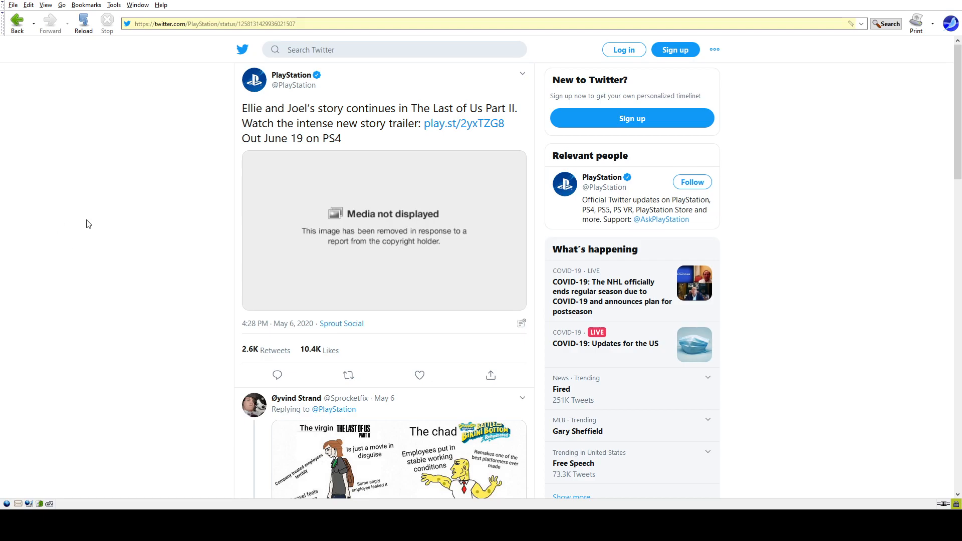
mouse_move(62, 230)
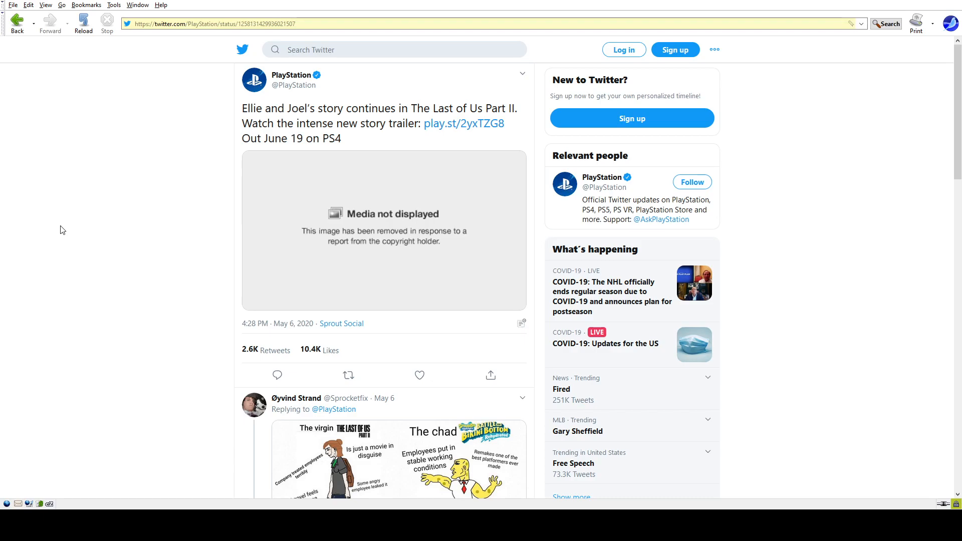
mouse_move(56, 230)
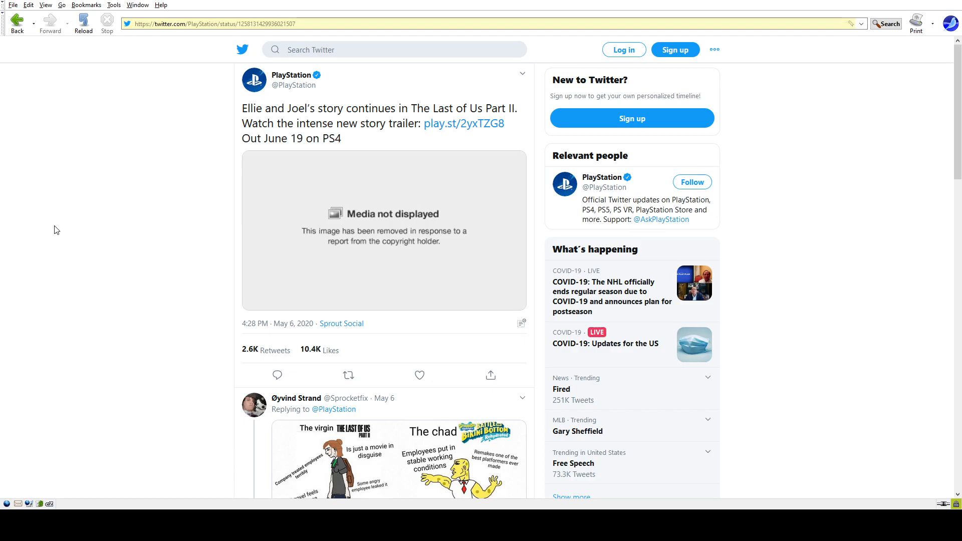
mouse_move(144, 173)
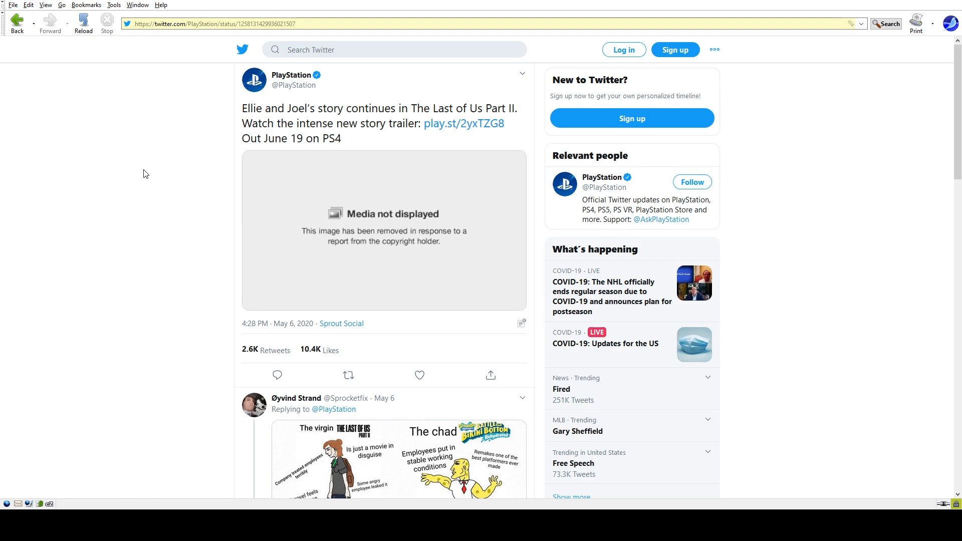
mouse_move(126, 251)
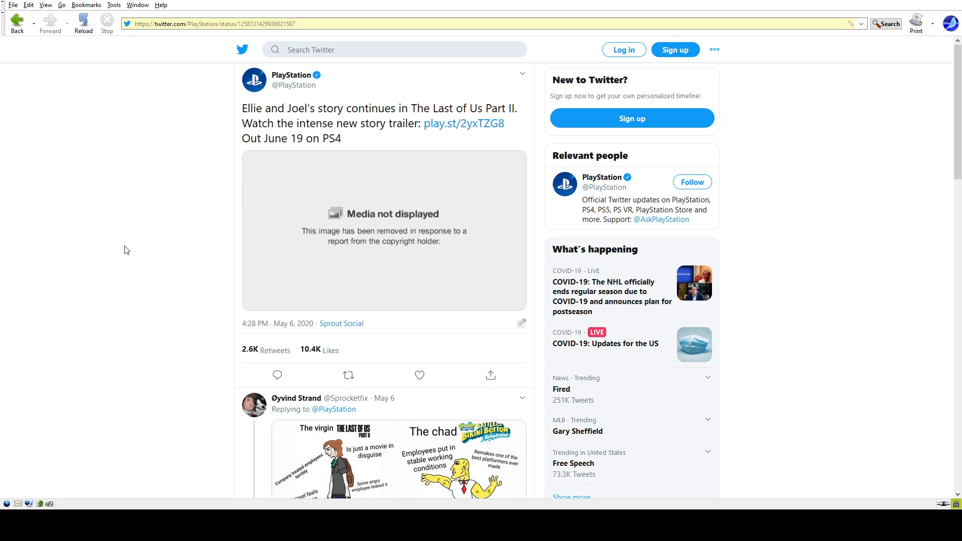
mouse_move(87, 304)
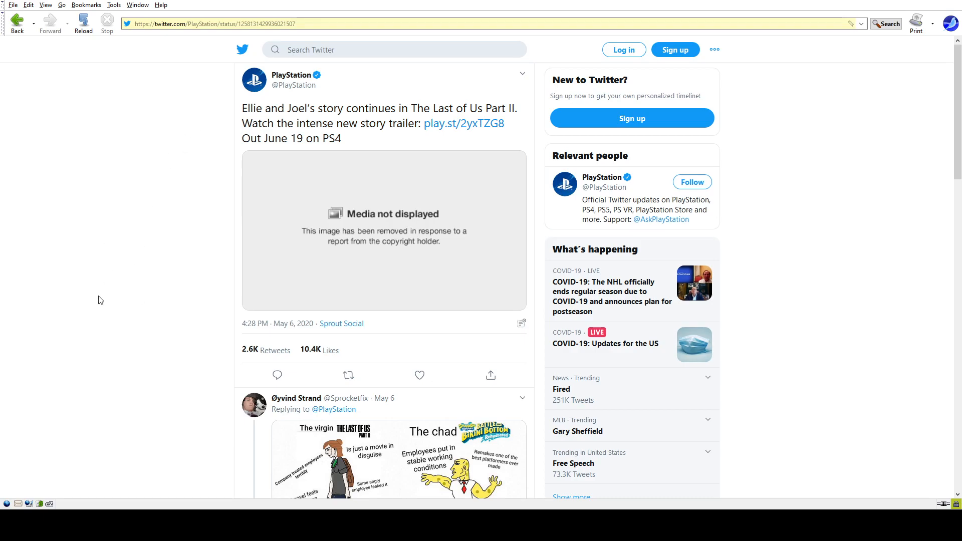
mouse_move(94, 304)
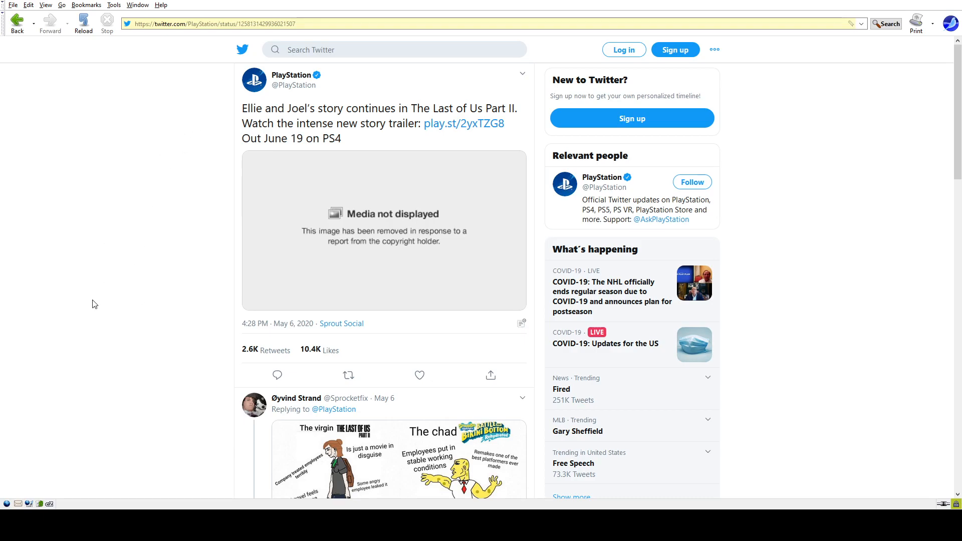
mouse_move(69, 259)
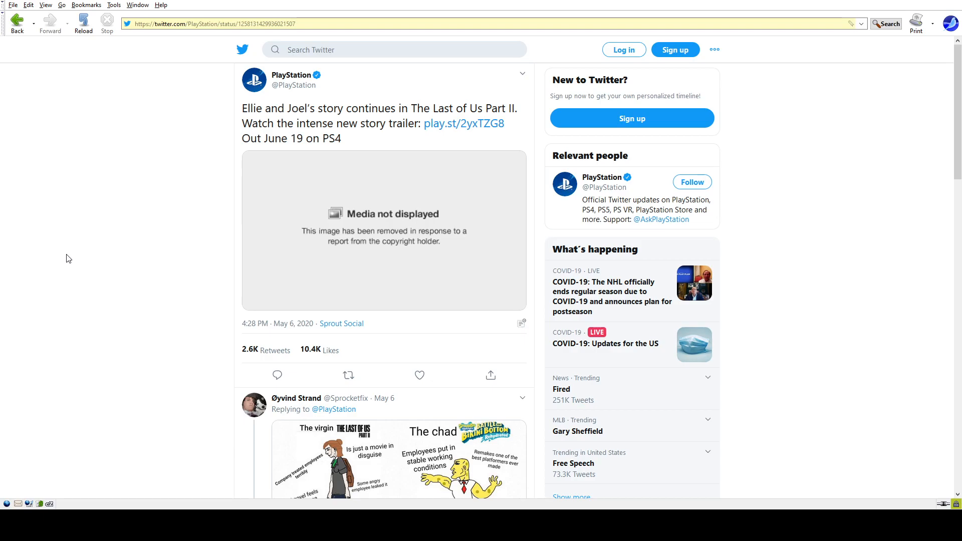
mouse_move(858, 156)
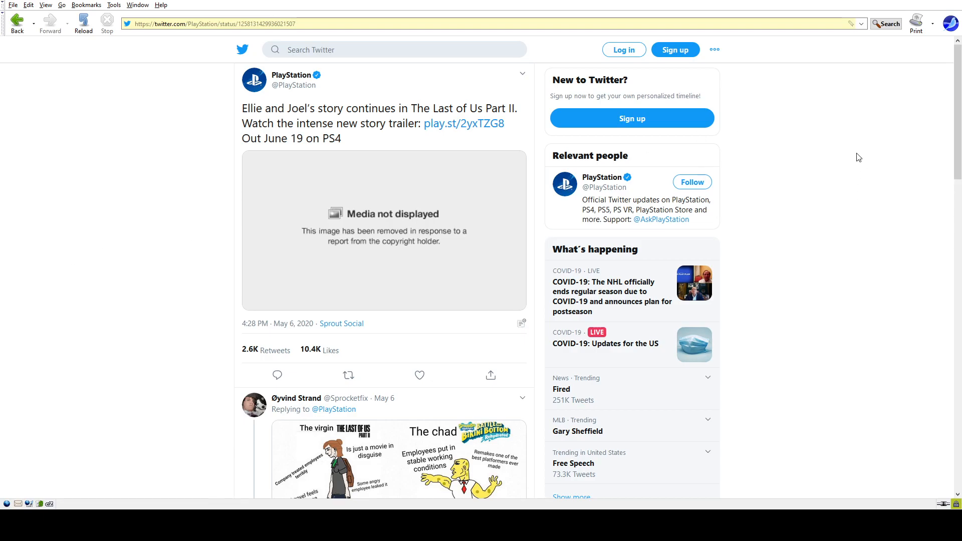
mouse_move(4, 62)
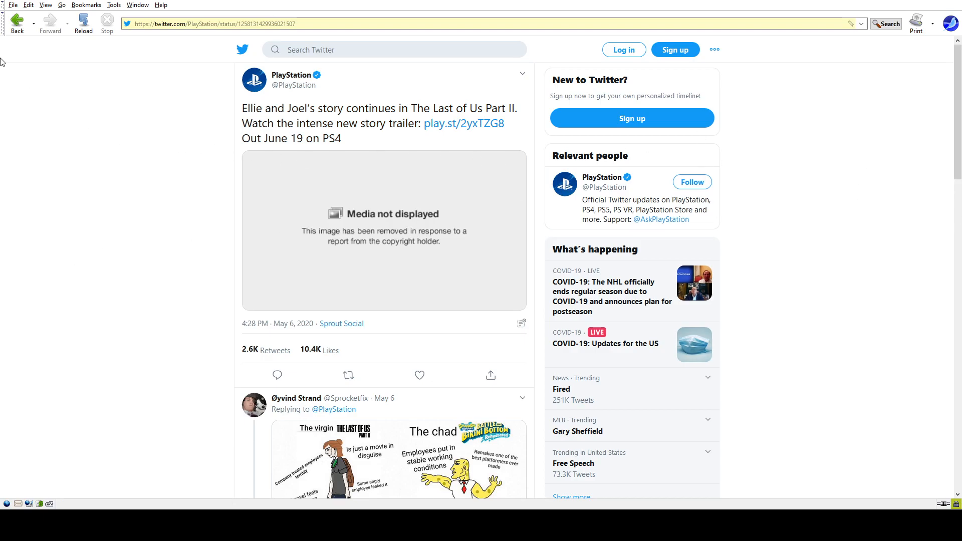
mouse_move(772, 433)
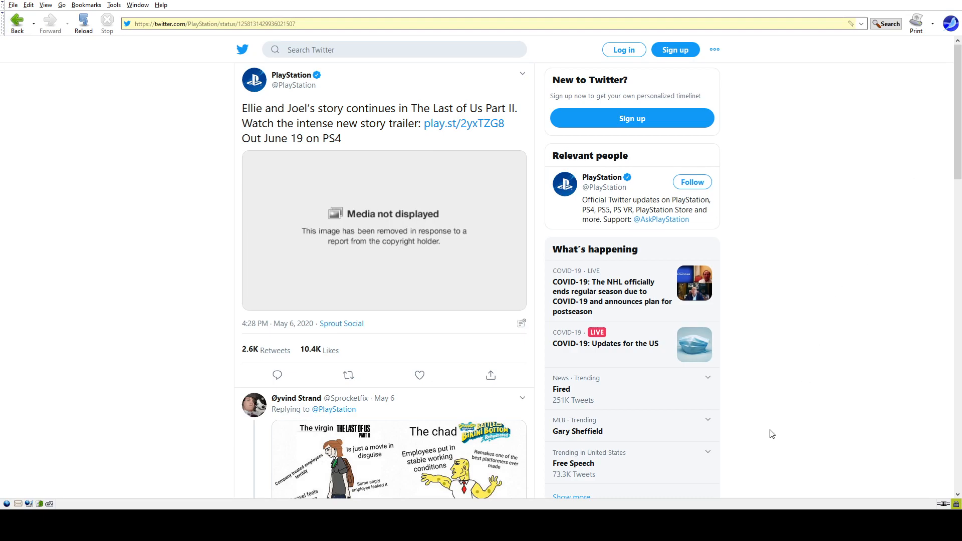
mouse_move(874, 403)
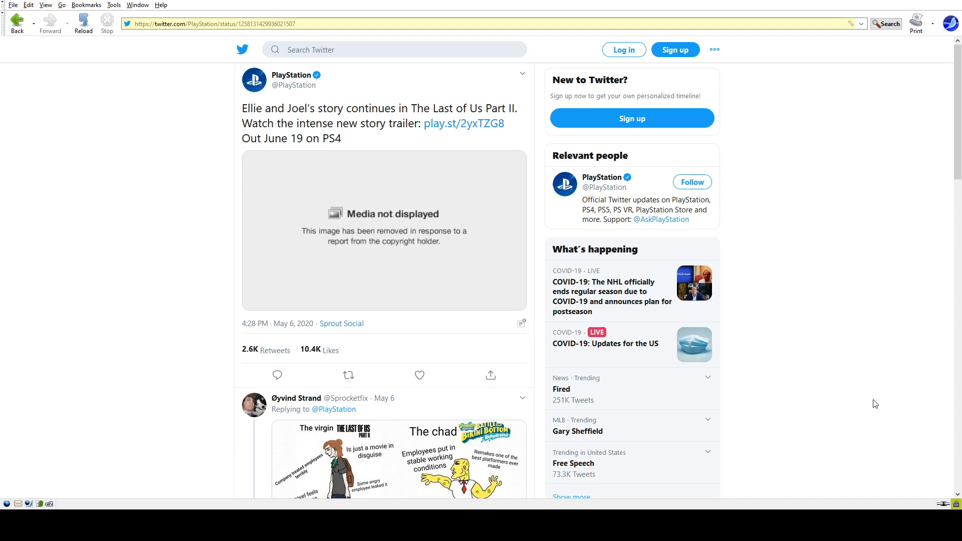
mouse_move(869, 383)
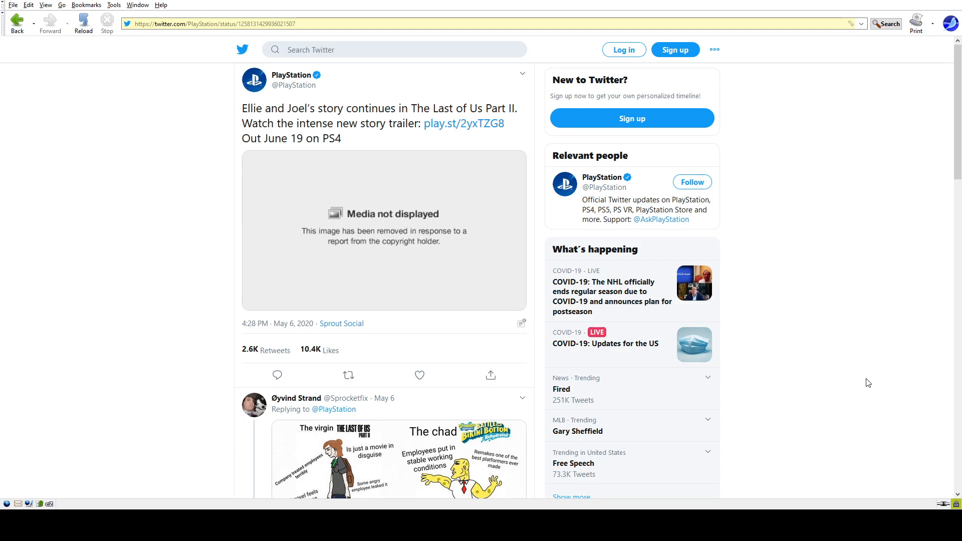